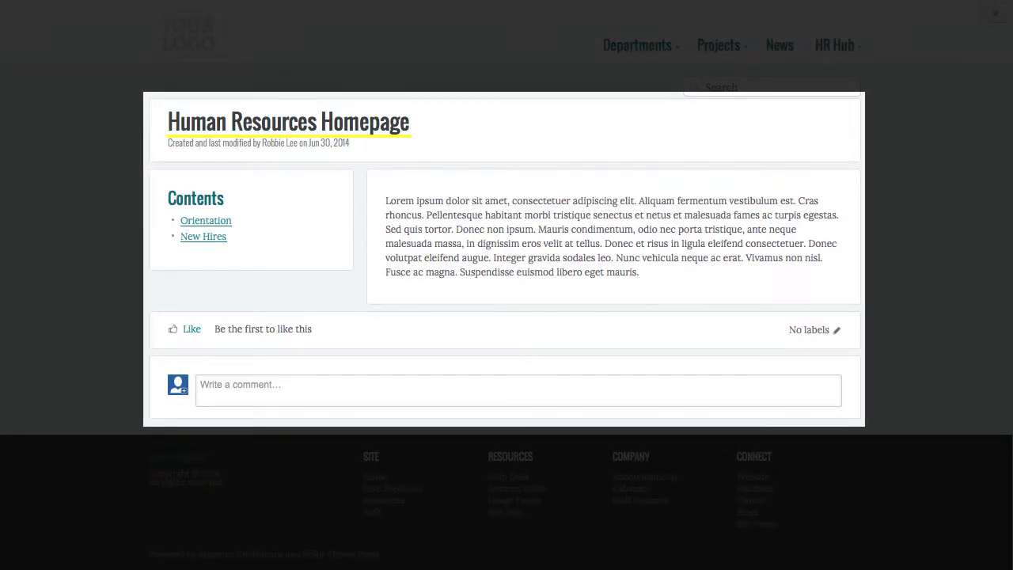
Open the Orientation child page from the Human Resources Homepage contents
left_click(205, 220)
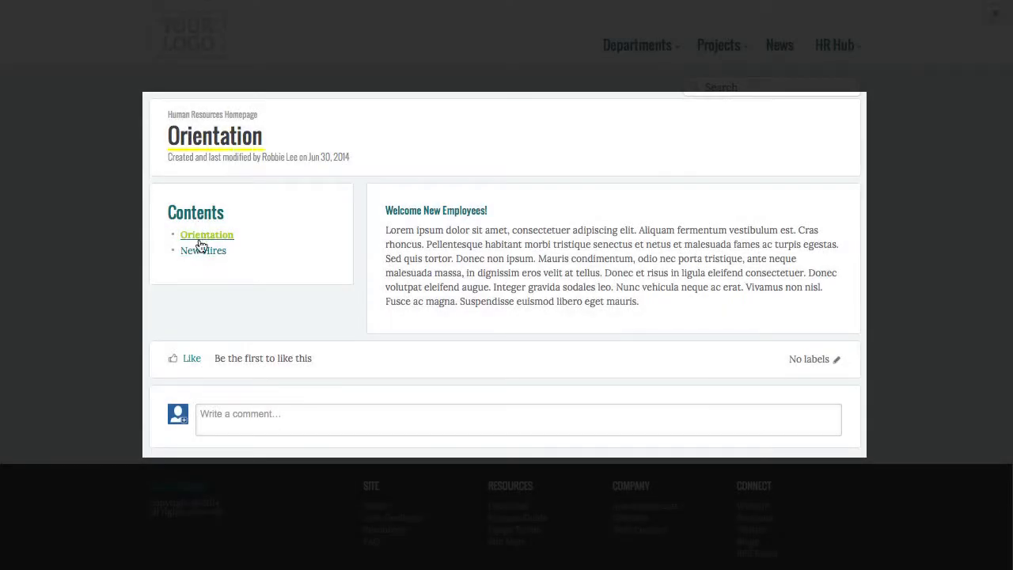
Return to the HR Homepage and view Space Architect's Layout Source, showing Default
left_click(204, 251)
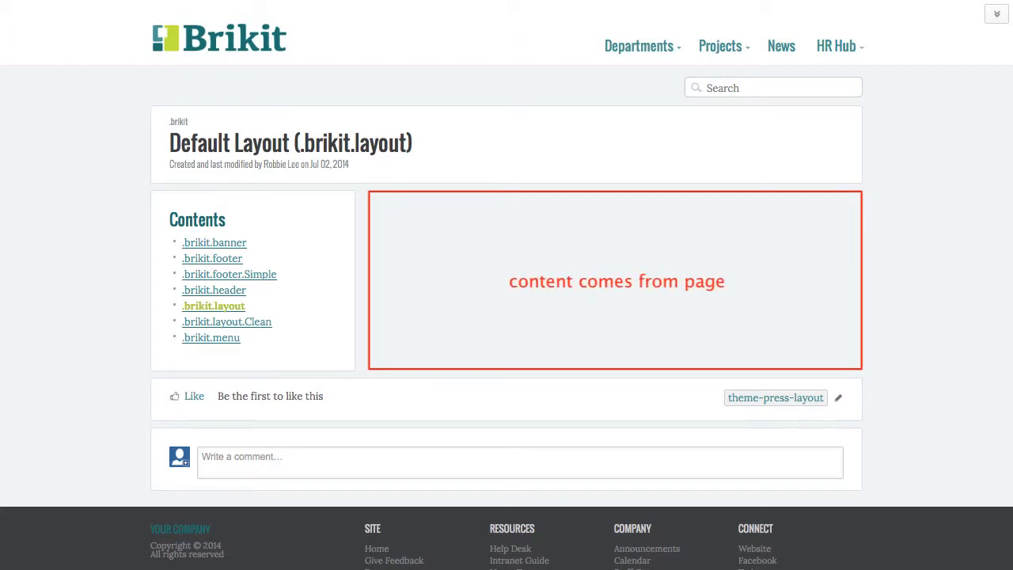
left_click(997, 13)
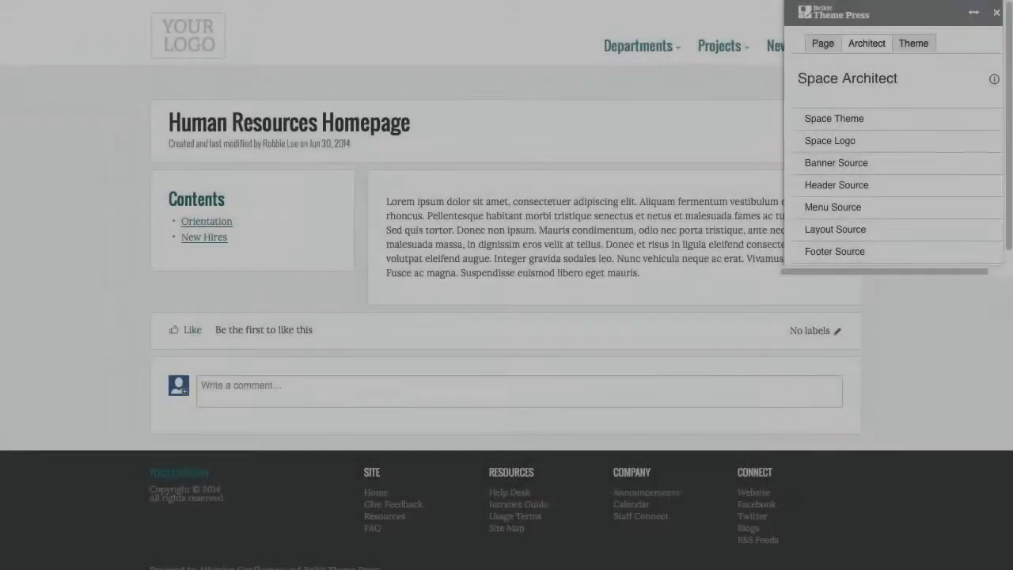
left_click(837, 229)
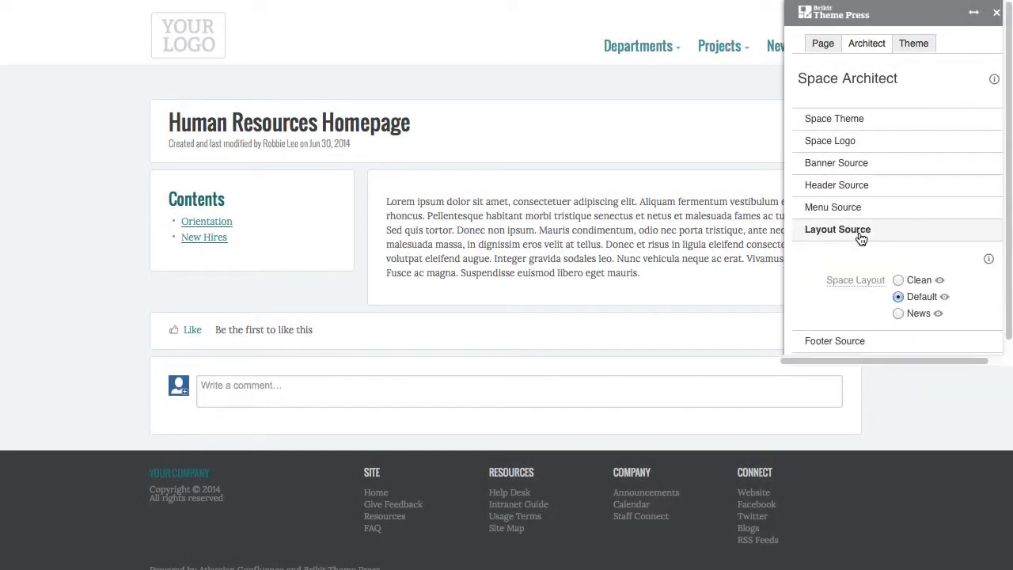